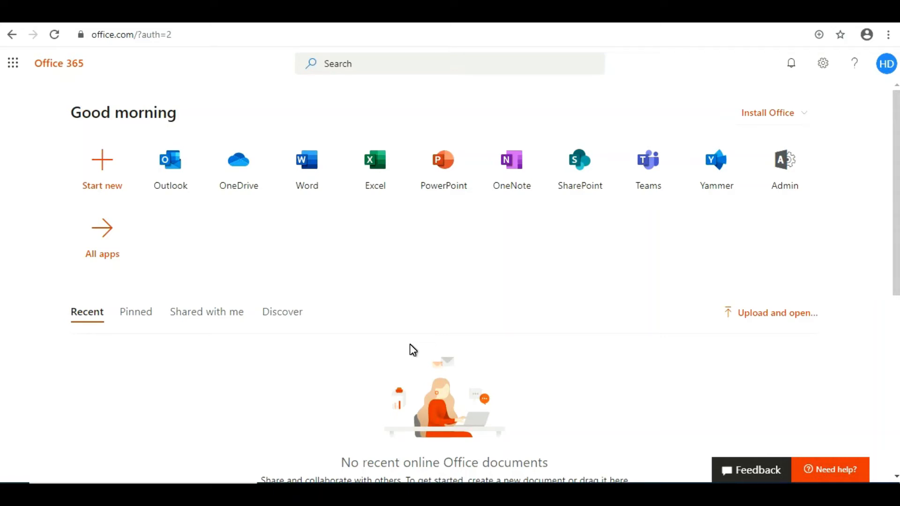
mouse_move(318, 133)
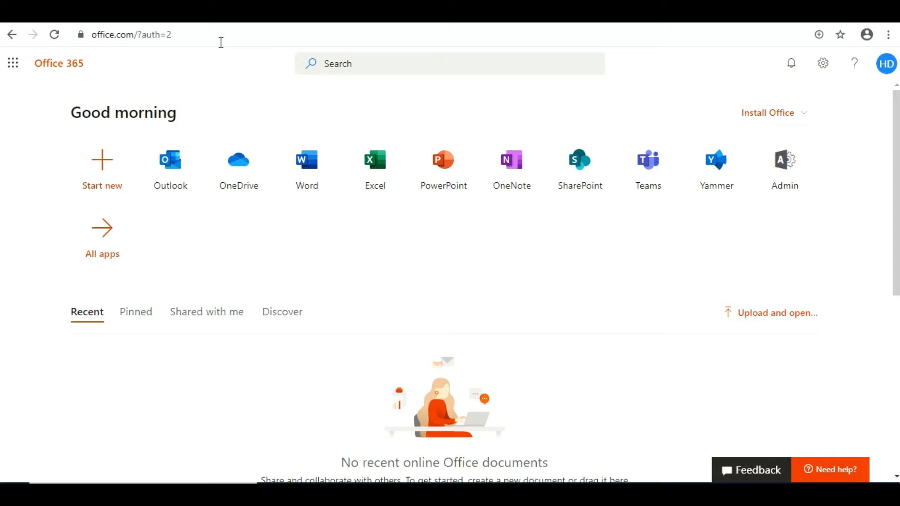
mouse_move(200, 48)
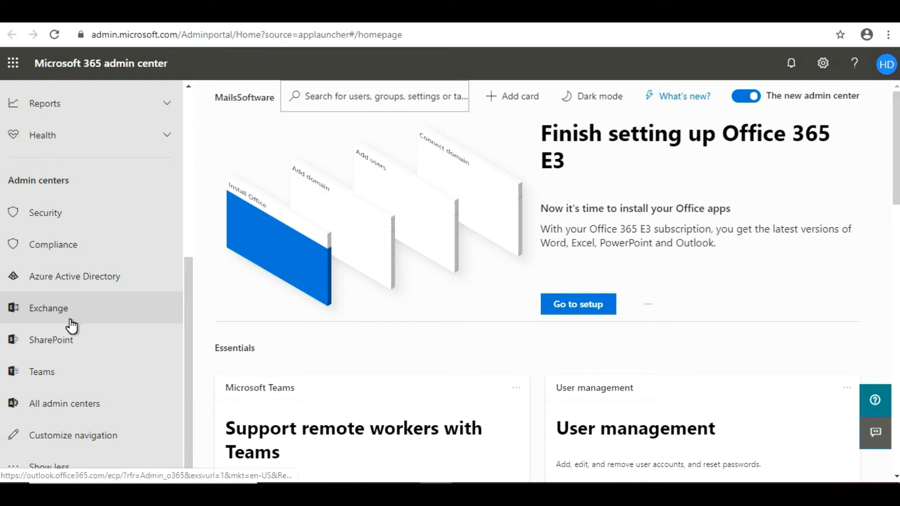
Step: Open the Exchange admin center from the Admin centers navigation
click(48, 308)
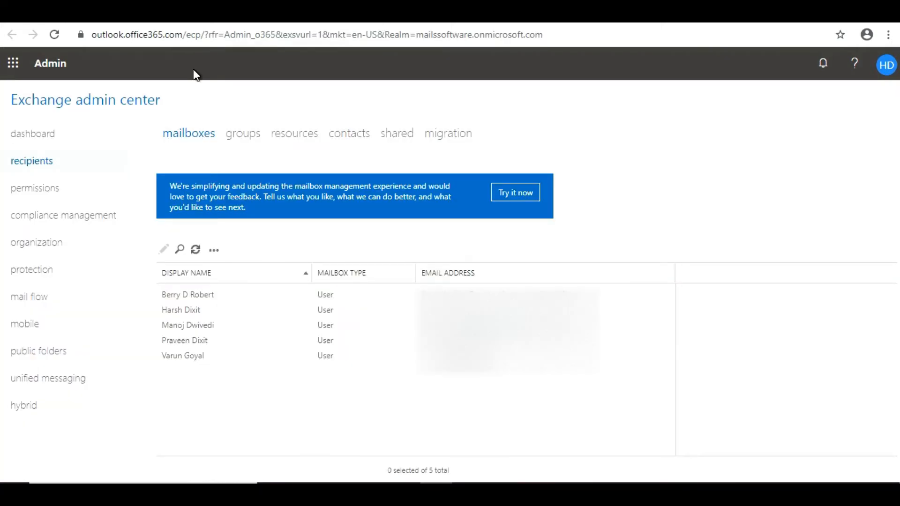
mouse_move(78, 97)
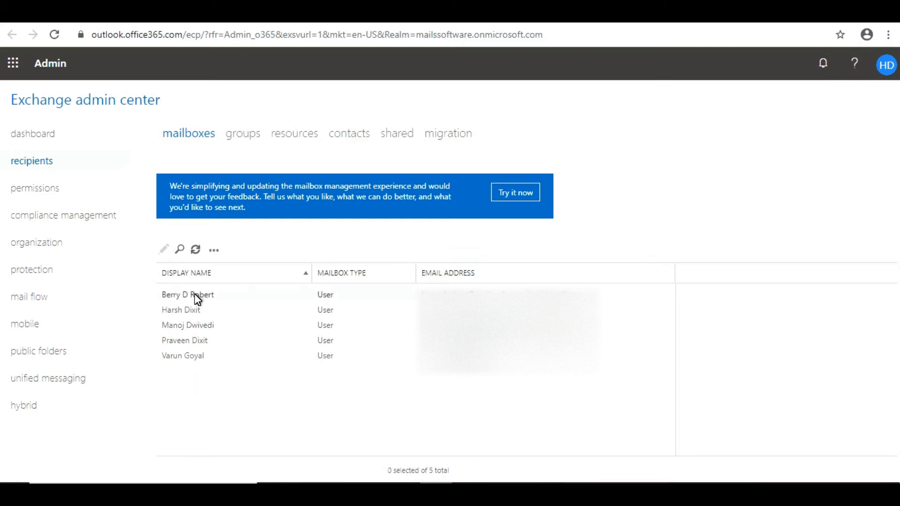
mouse_move(213, 395)
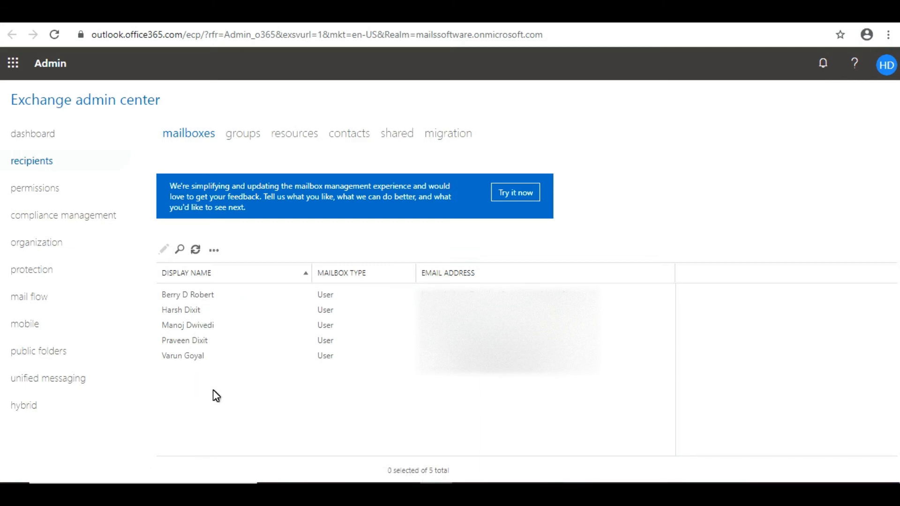
mouse_move(211, 298)
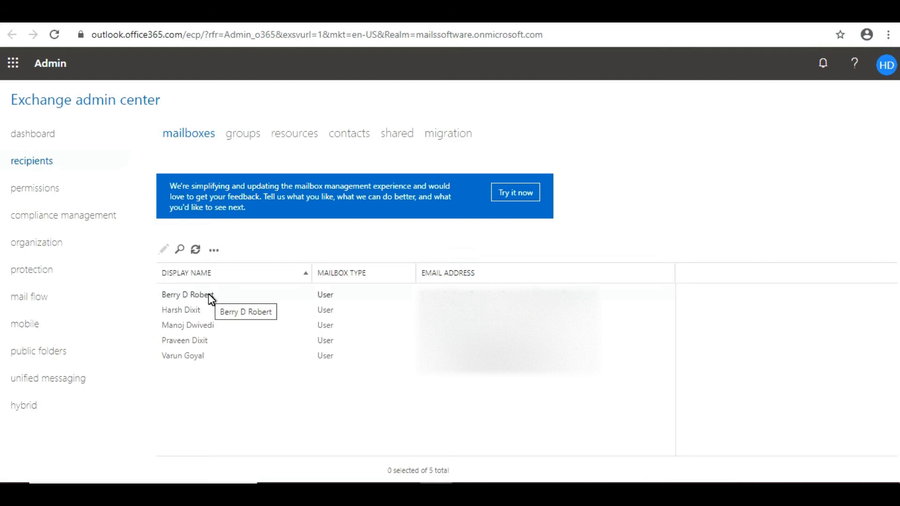
Step: Select the first mailbox and open its Set default message size restrictions dialog
click(193, 295)
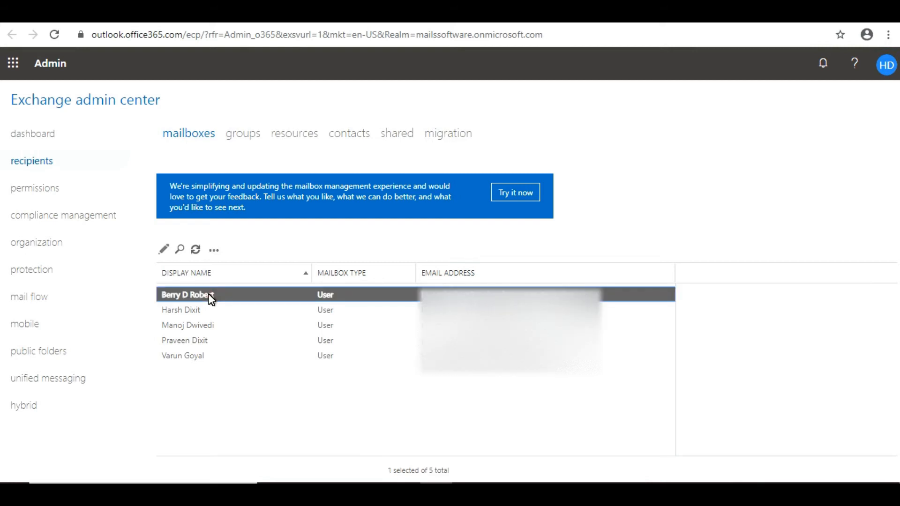
click(186, 295)
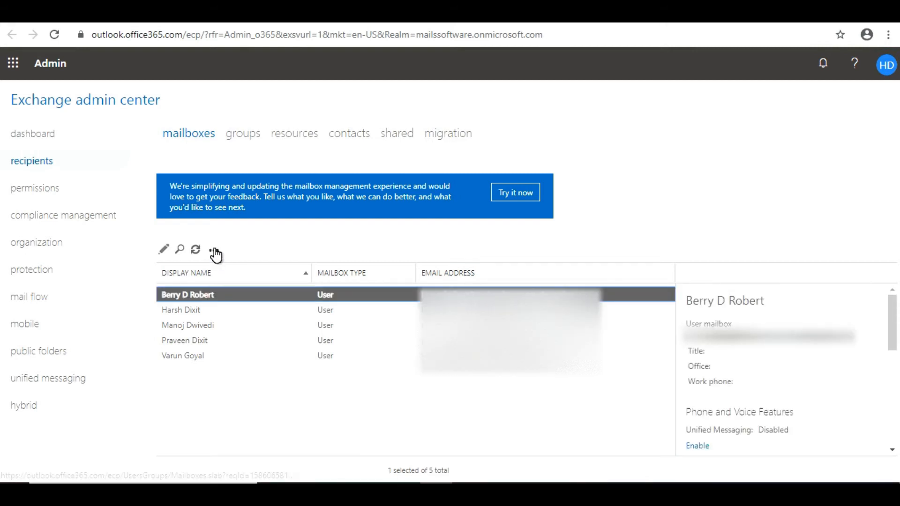
click(211, 249)
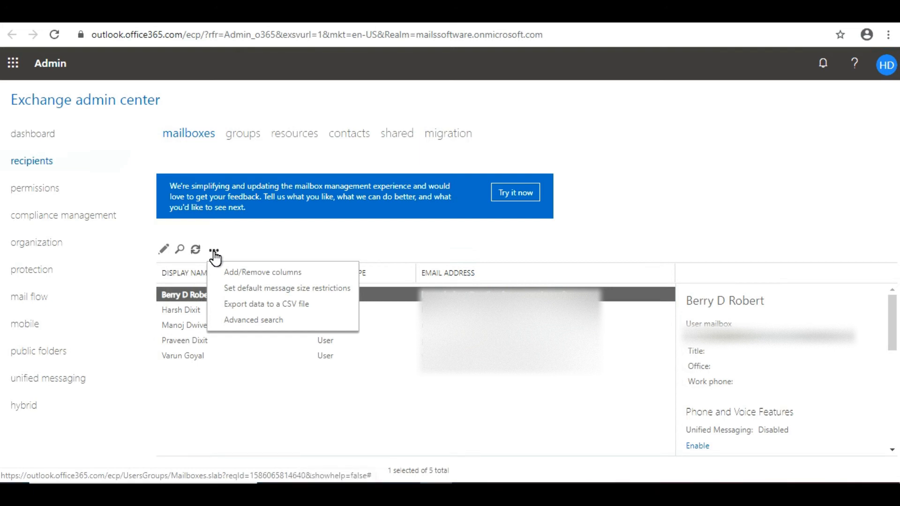
mouse_move(226, 278)
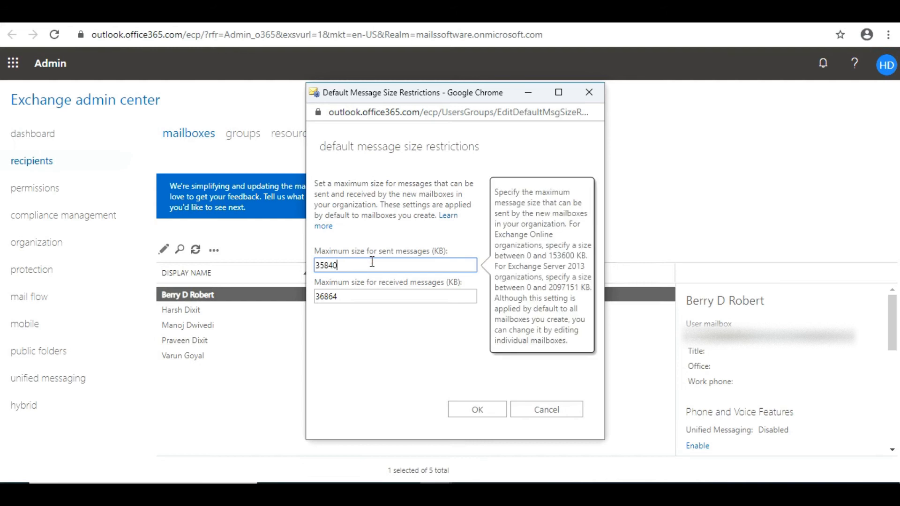
Step: Enter 50000 KB for sent and received message size, save, and dismiss the confirmation
triple_click(394, 265)
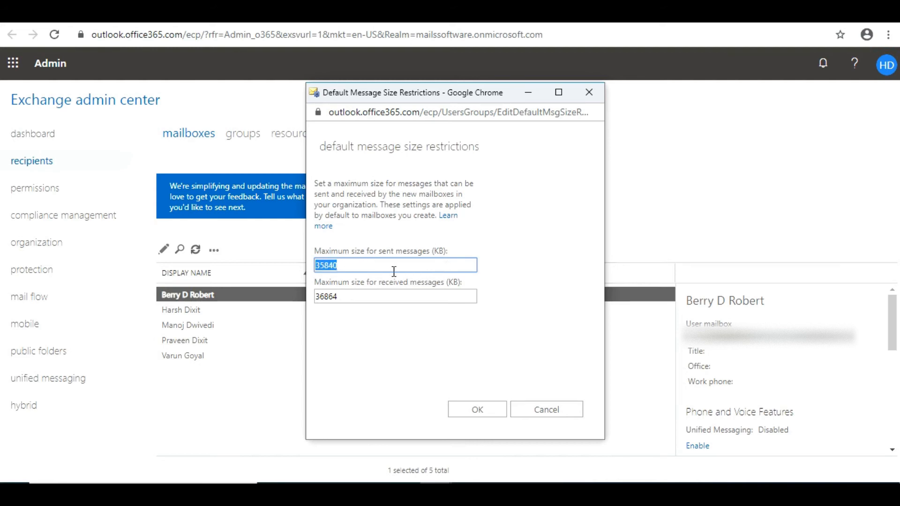
text(50000)
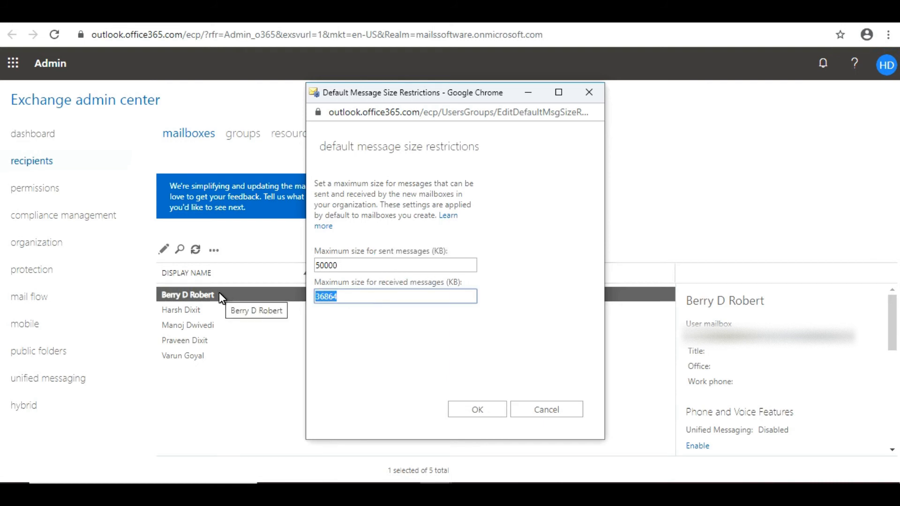
text(50000)
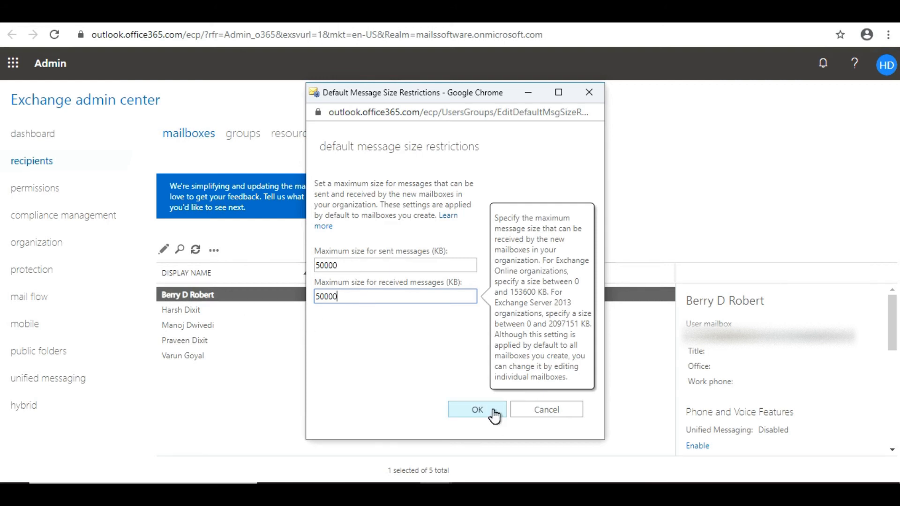
click(477, 410)
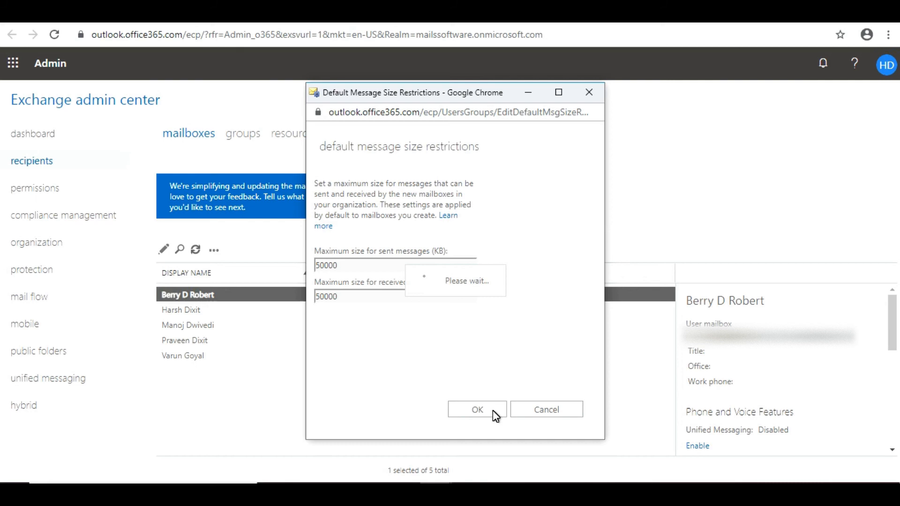
click(476, 409)
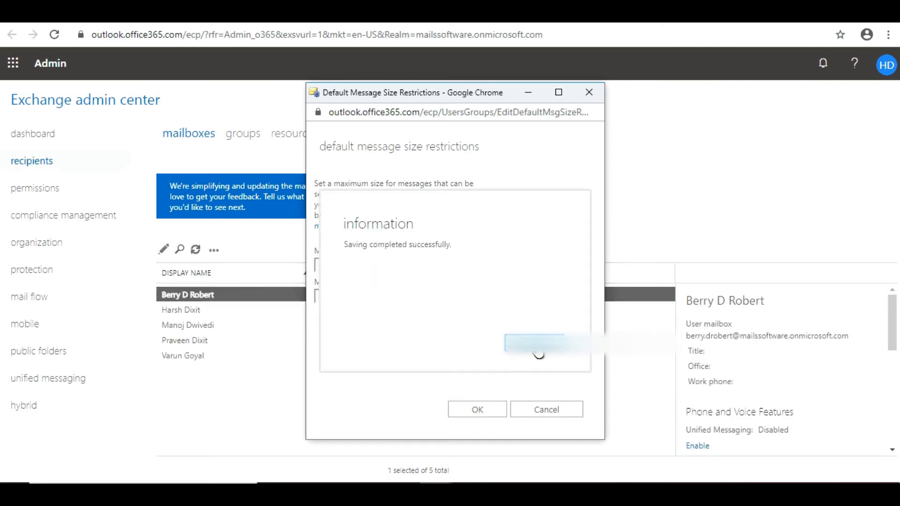
click(477, 409)
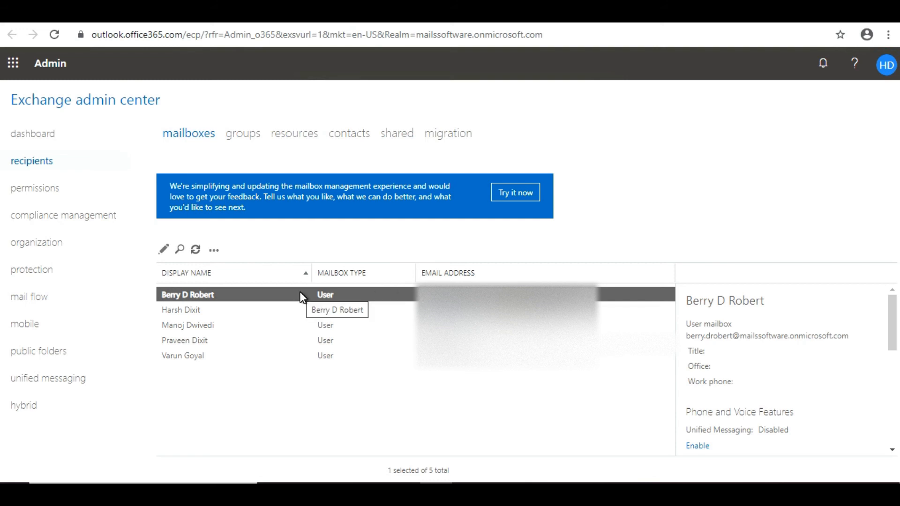
mouse_move(257, 305)
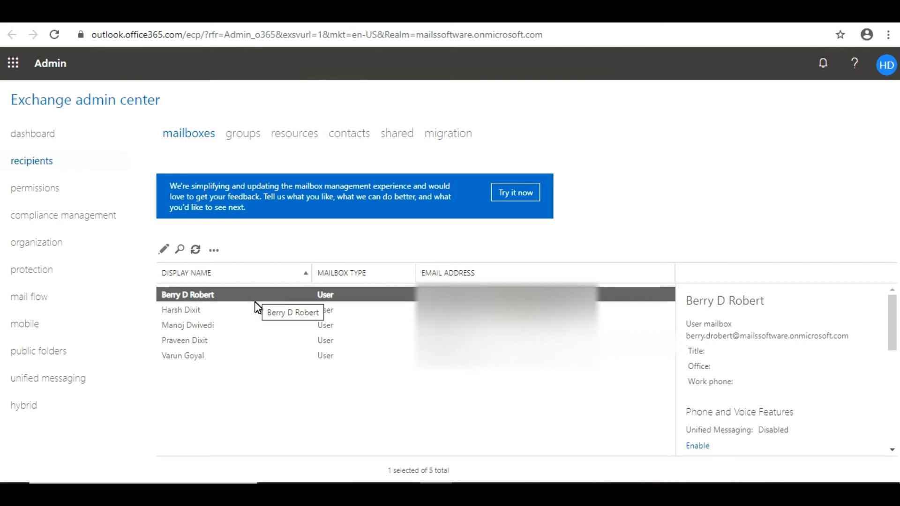
mouse_move(245, 320)
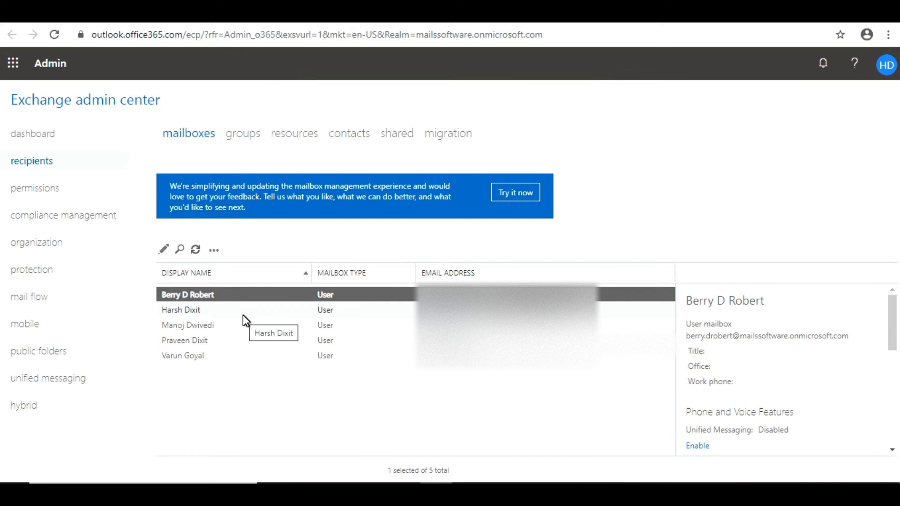
Step: Select the last four mailboxes, from the last one up to the second
click(182, 356)
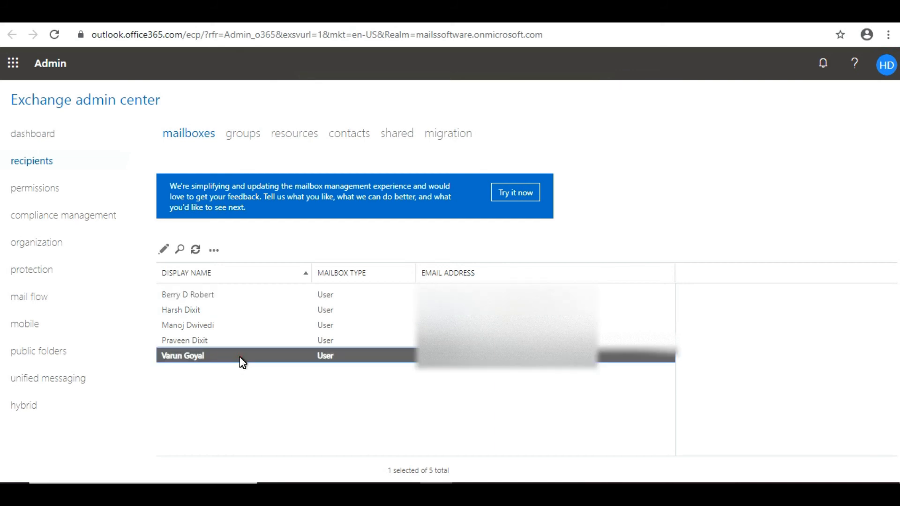
click(182, 355)
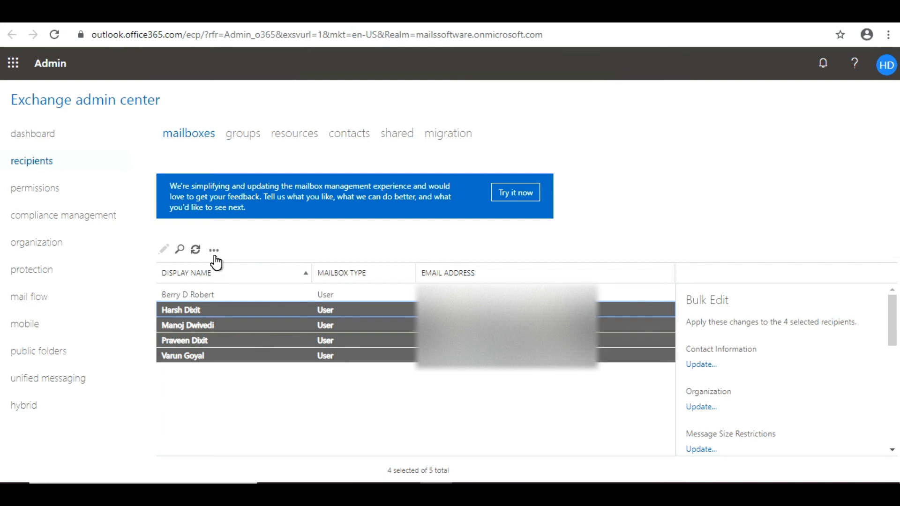
Step: Open default message size restrictions for the four mailboxes and confirm both limits at 50000 KB
click(211, 249)
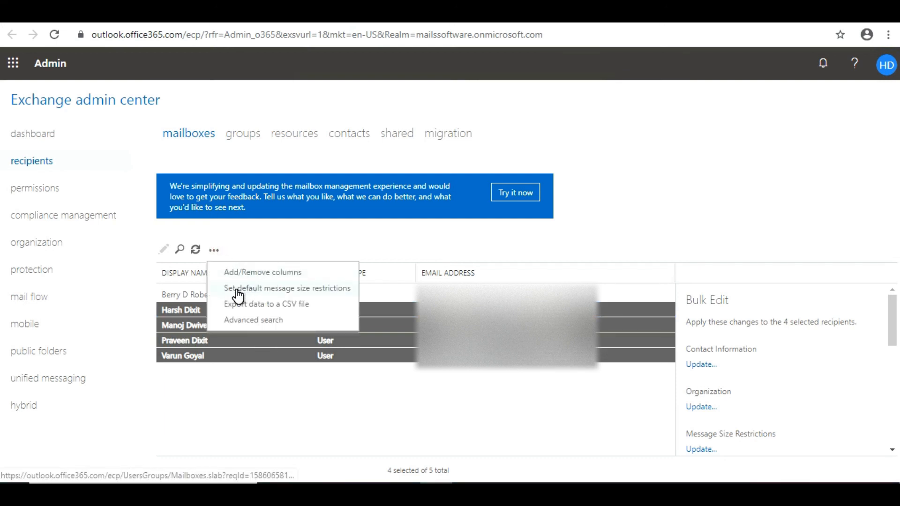
click(286, 288)
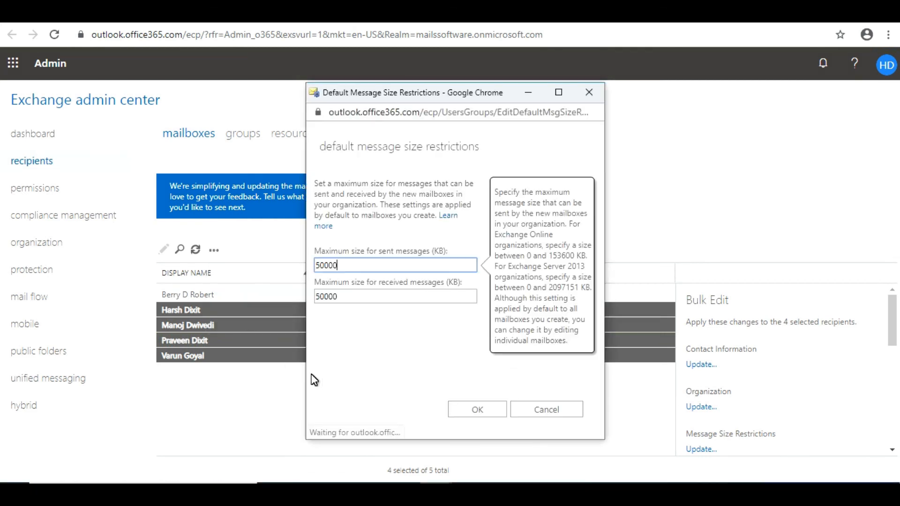
click(477, 409)
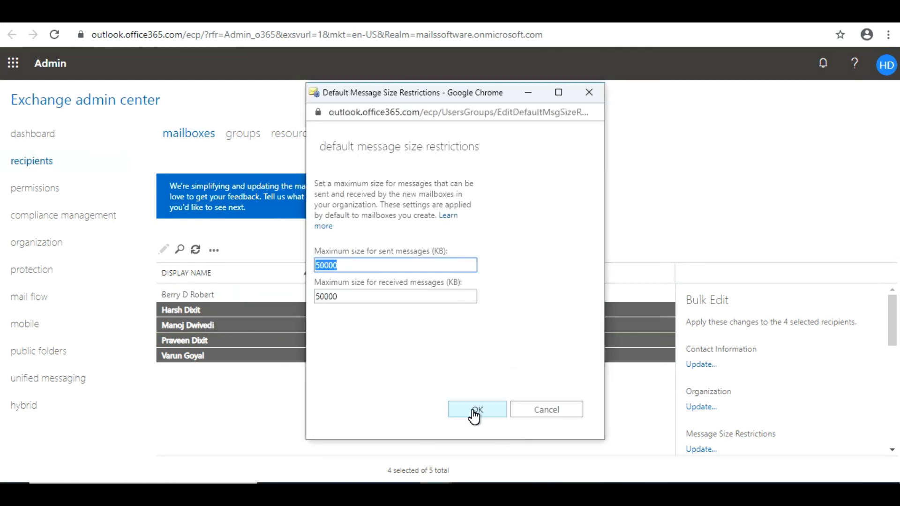
click(477, 409)
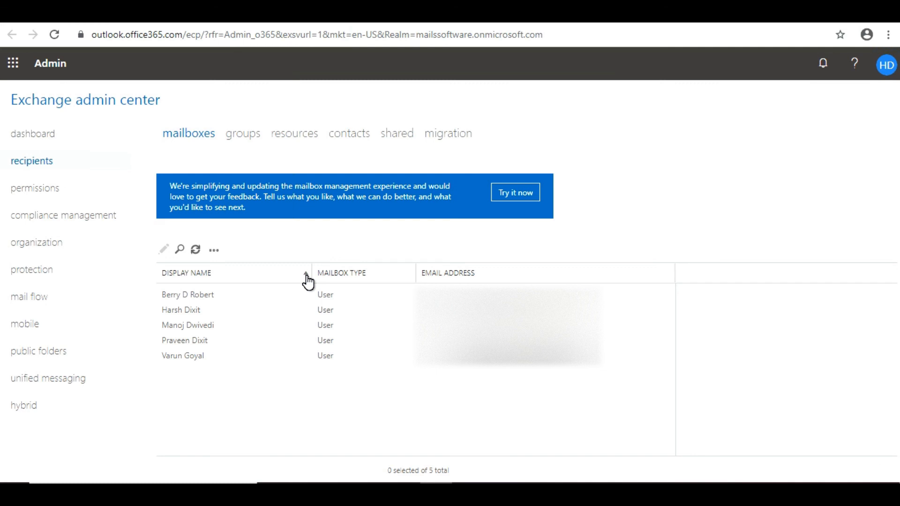
mouse_move(259, 306)
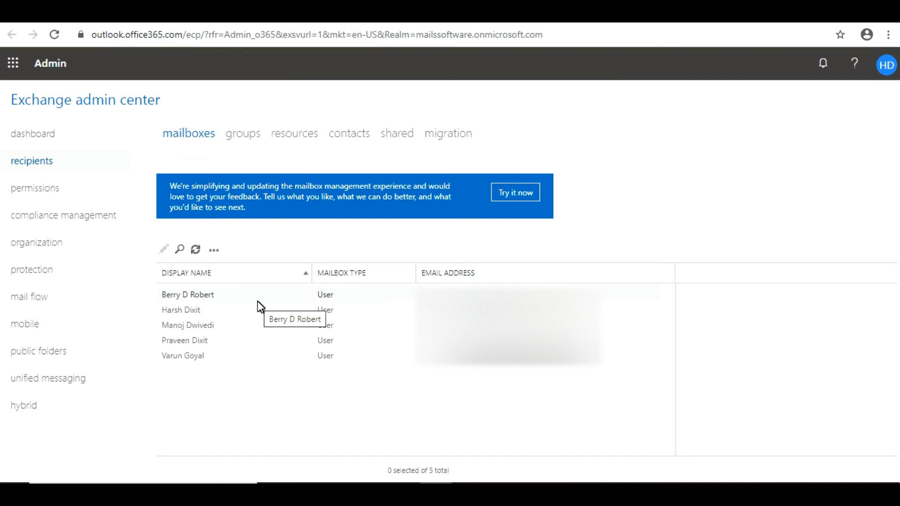
mouse_move(256, 299)
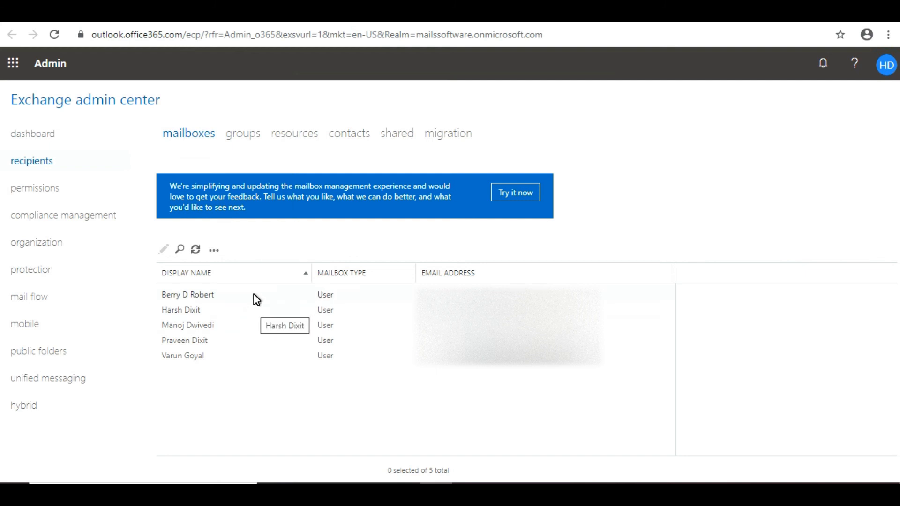